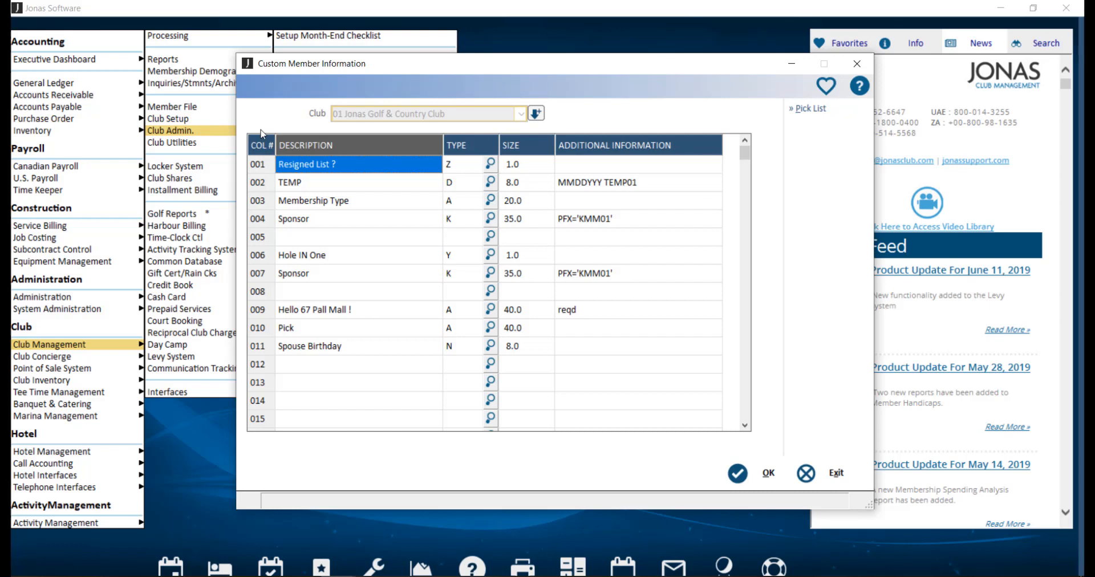
{"action": "mouse_move", "coordinate": [388, 135]}
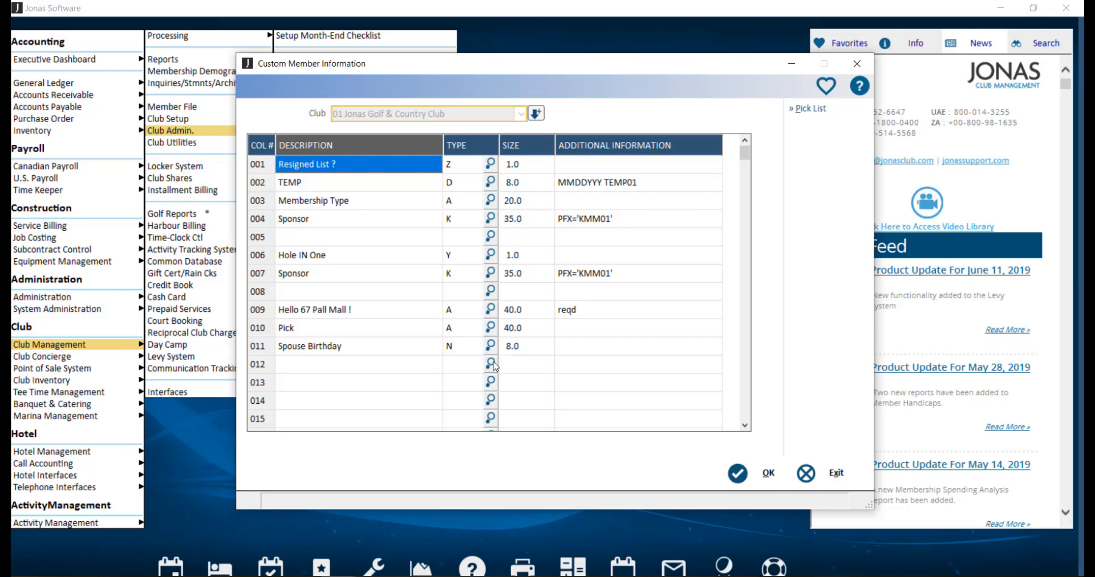
Review row 012's data entry formats and try additional information text 'TEXT=ne'.
{"action": "left_click", "coordinate": [491, 364]}
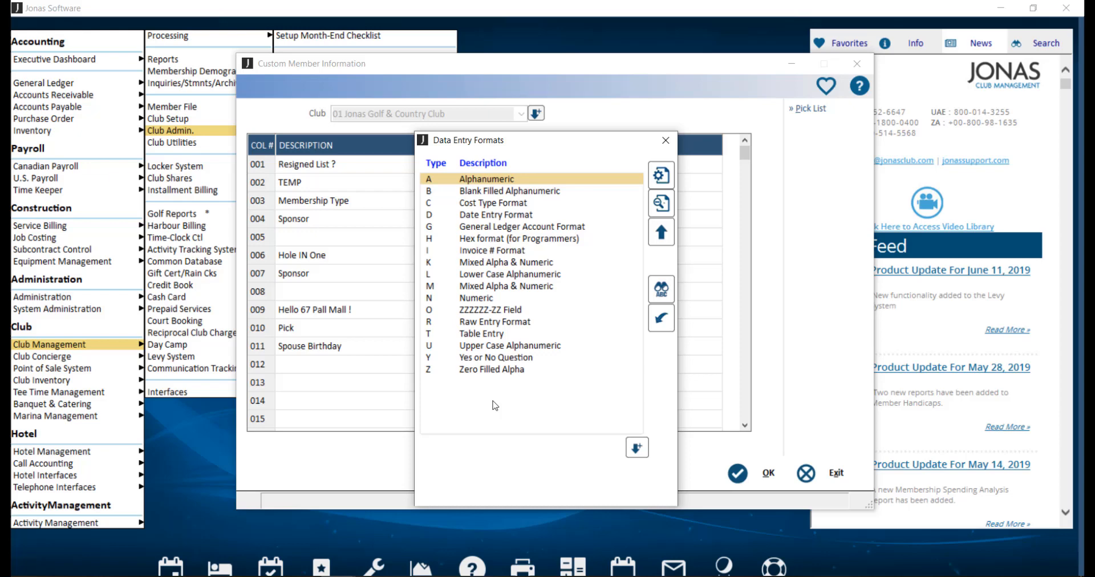
{"action": "mouse_move", "coordinate": [491, 404]}
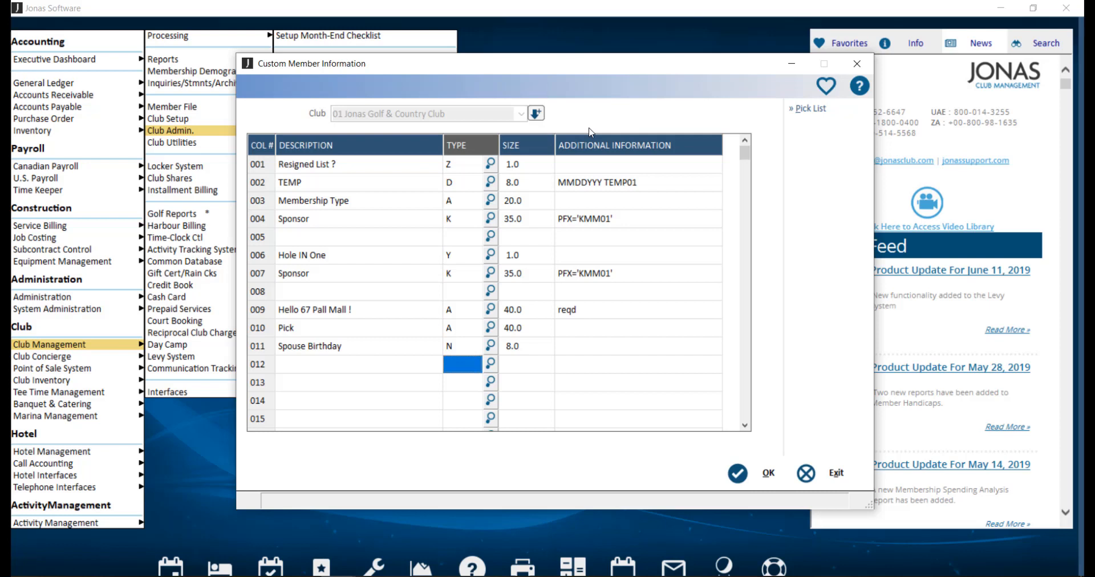
{"action": "mouse_move", "coordinate": [639, 274]}
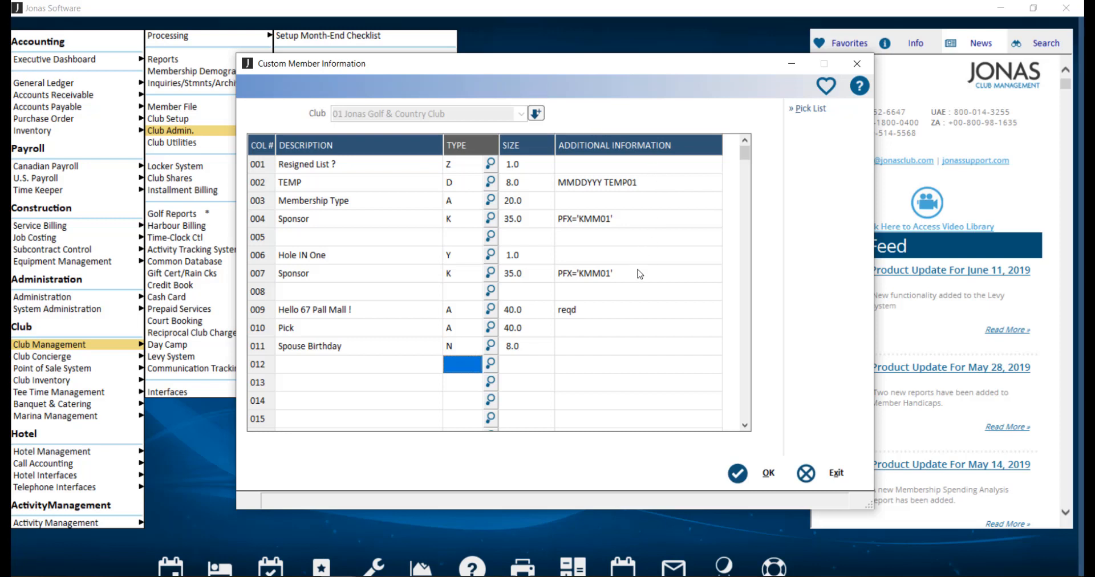
{"action": "left_click", "coordinate": [638, 364]}
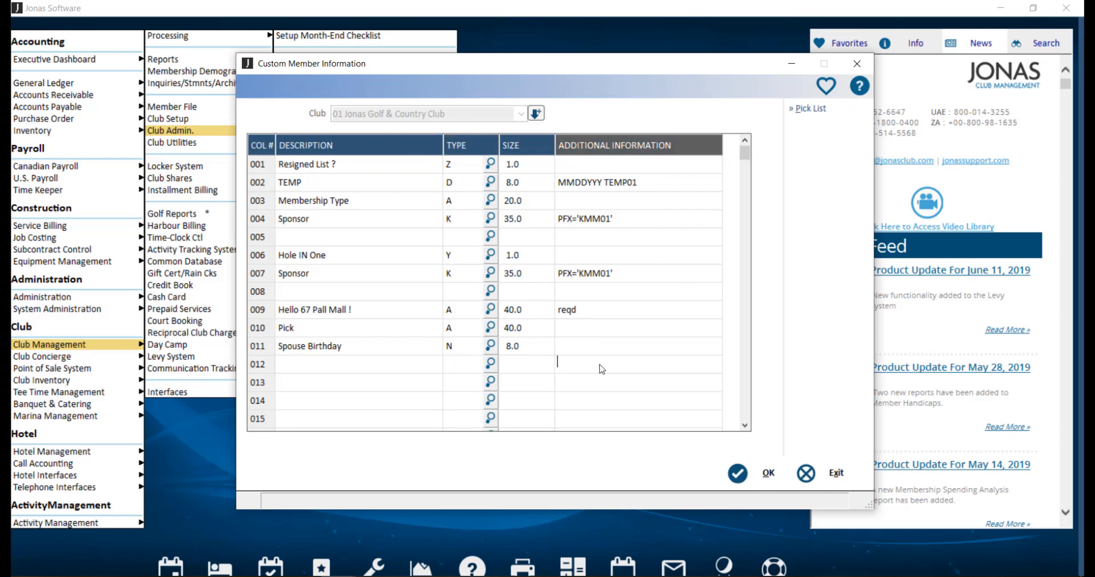
{"action": "type", "text": "Y"}
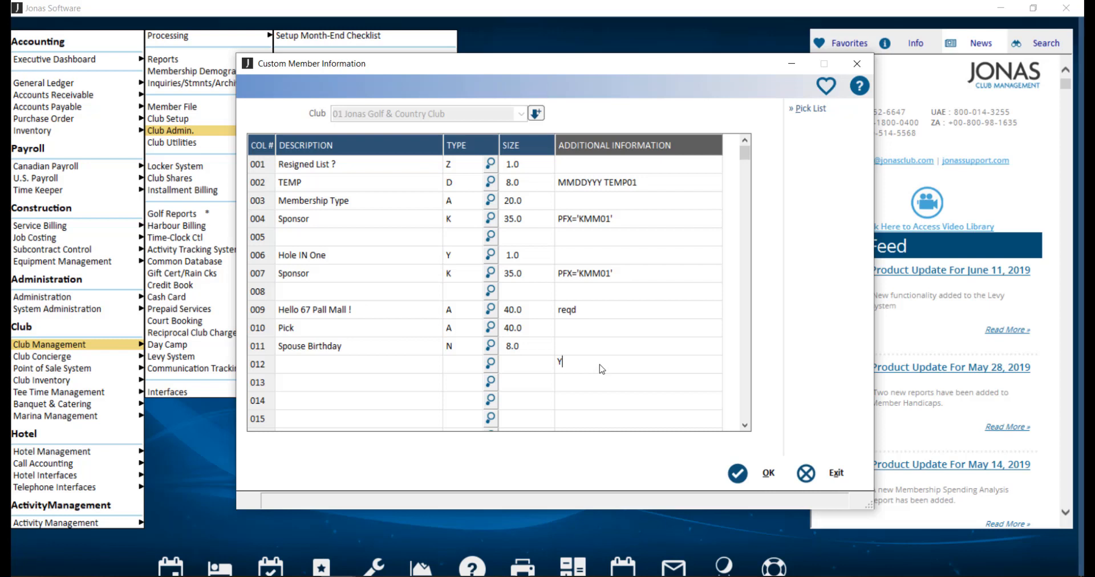
{"action": "key", "text": "Backspace"}
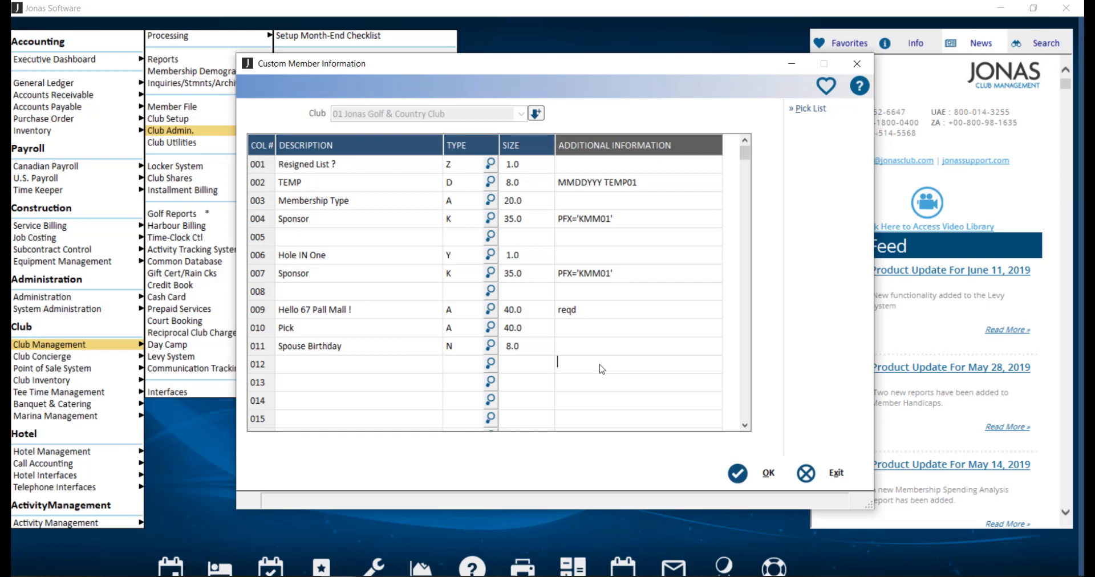
{"action": "type", "text": "TEXT"}
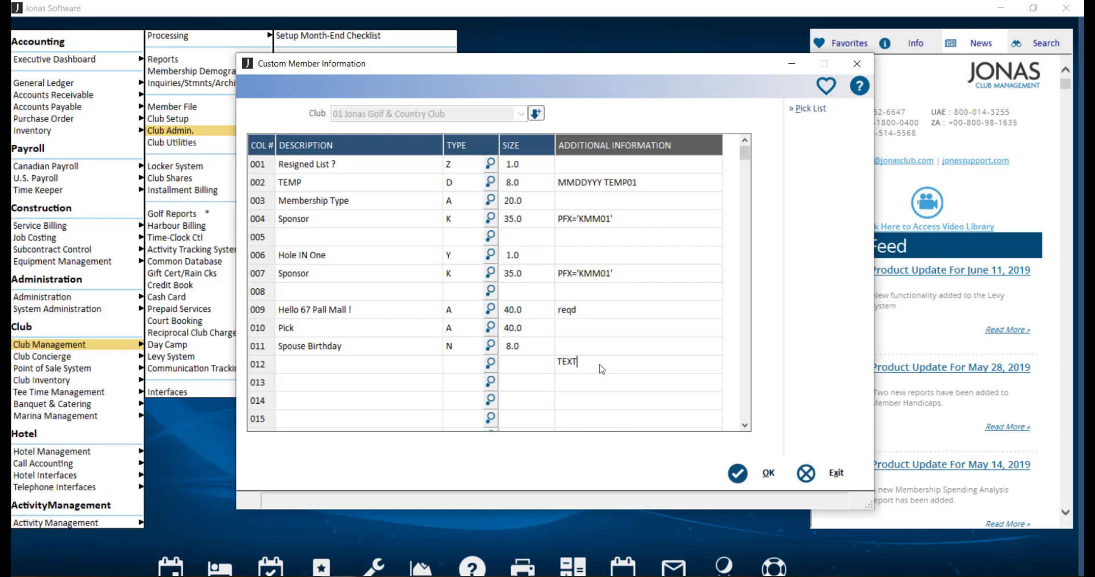
{"action": "type", "text": "='wi"}
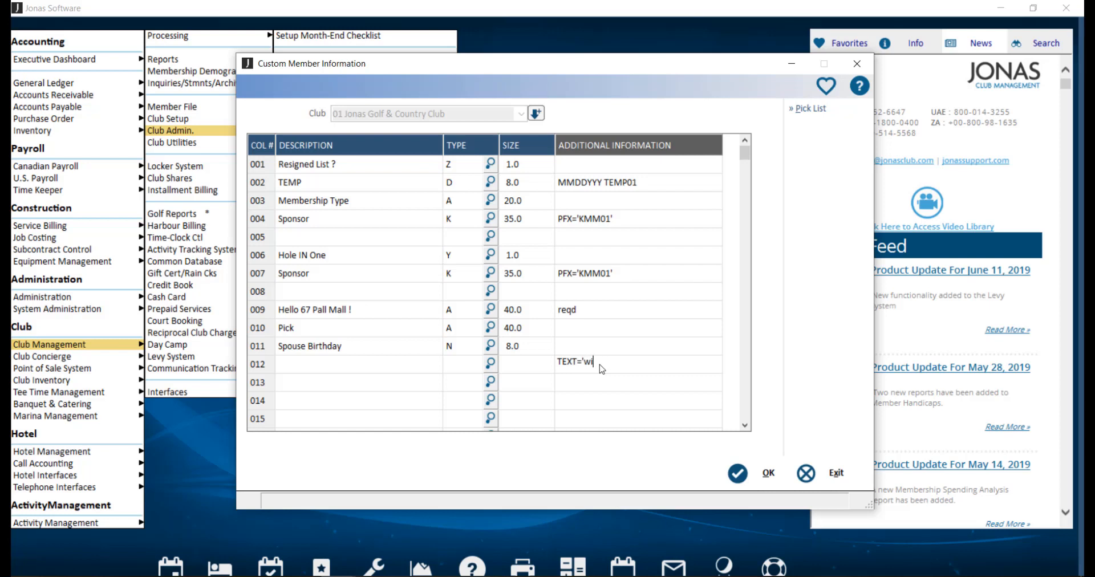
{"action": "type", "text": "ne"}
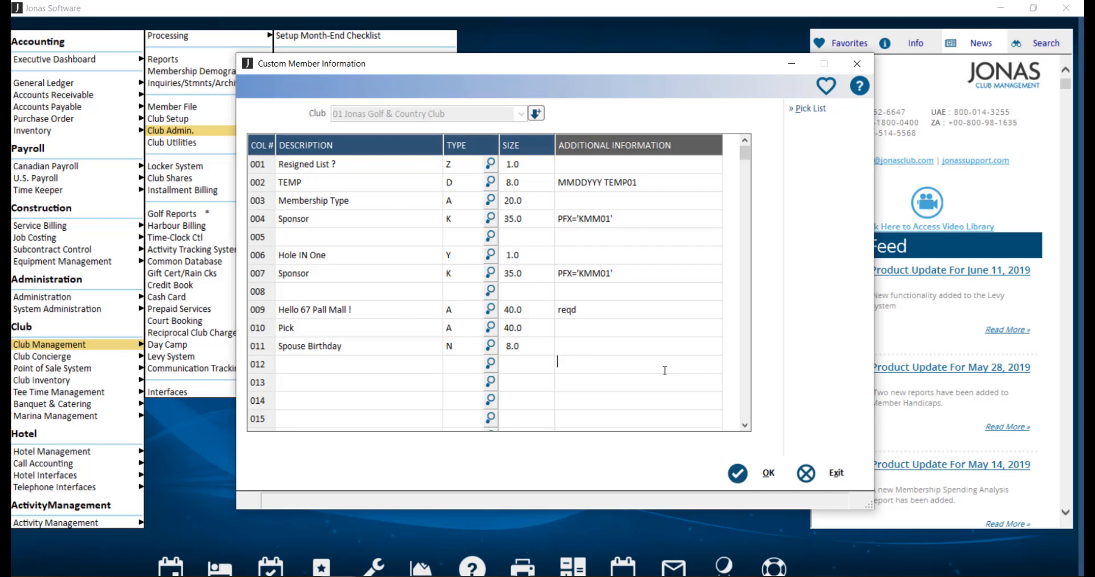
{"action": "mouse_move", "coordinate": [636, 315]}
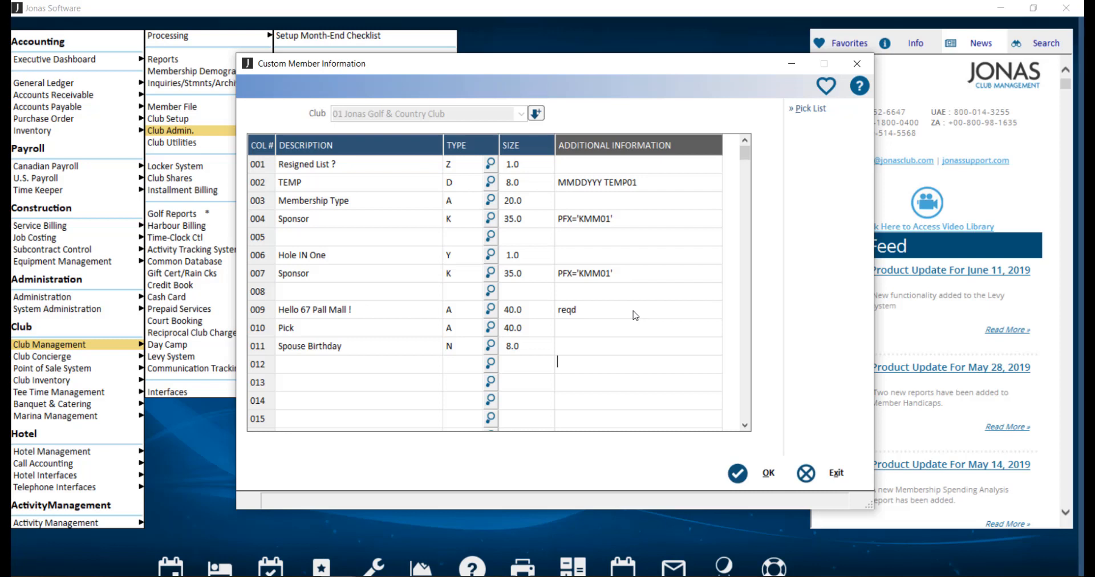
{"action": "mouse_move", "coordinate": [648, 284]}
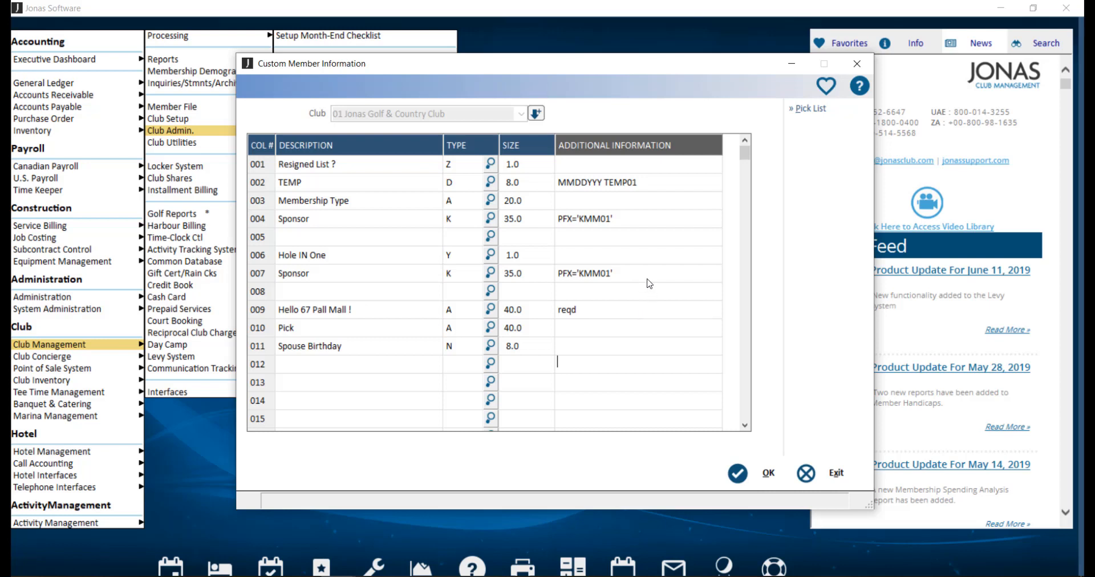
{"action": "mouse_move", "coordinate": [627, 278]}
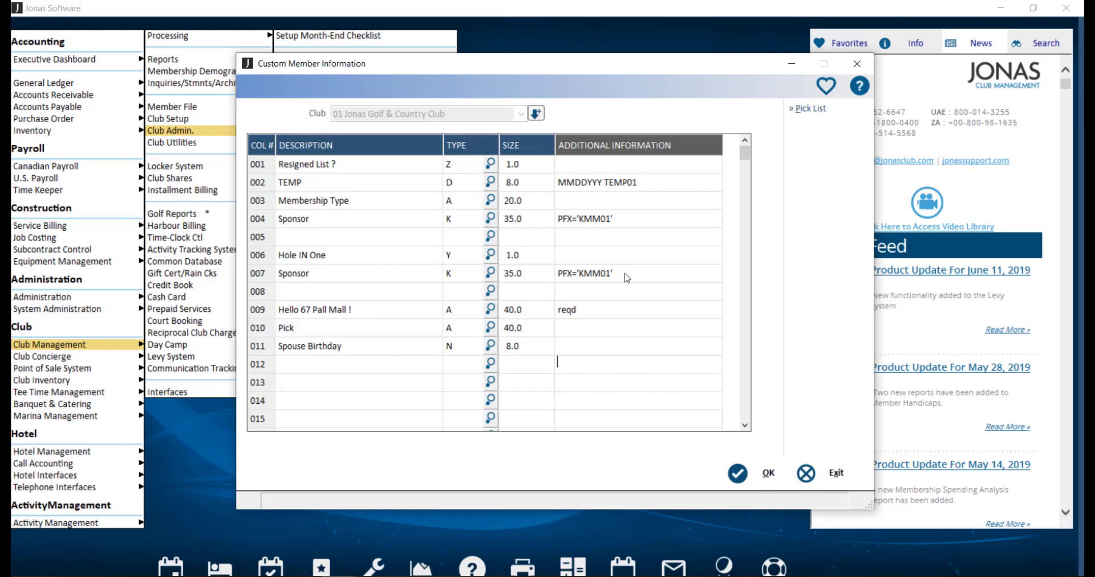
{"action": "mouse_move", "coordinate": [619, 361]}
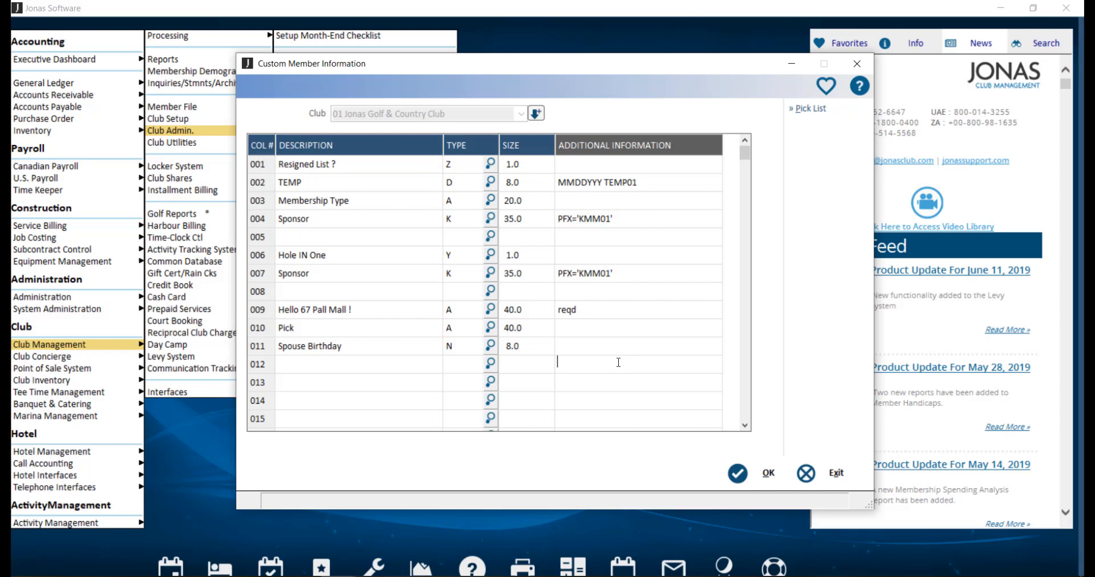
{"action": "mouse_move", "coordinate": [396, 368]}
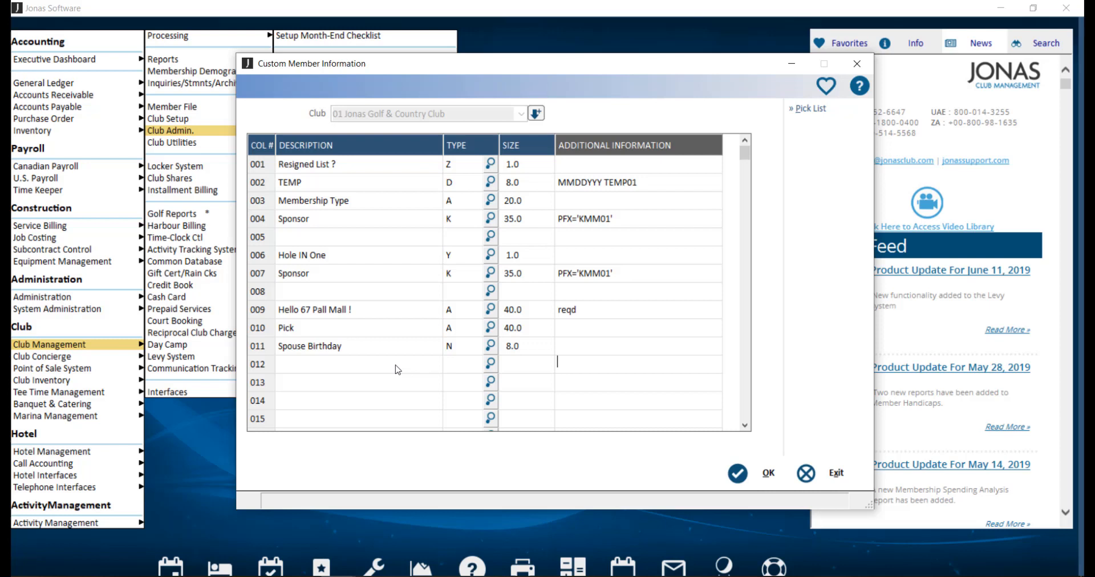
Name the row 012 field 'WA...' (WAIVE MONTHS) and give it a size of 5.
{"action": "left_click", "coordinate": [638, 364]}
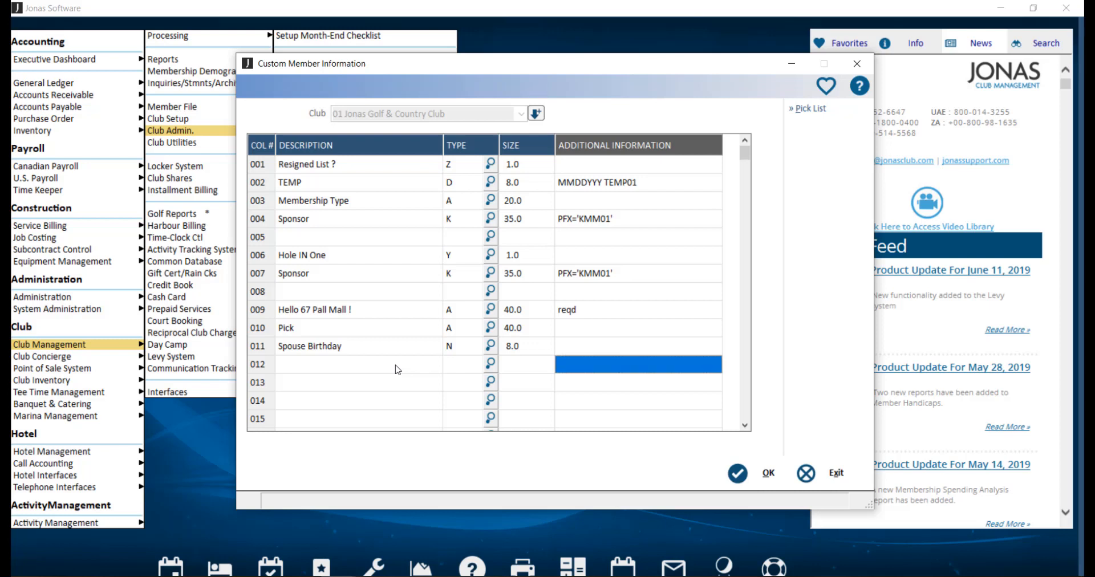
{"action": "type", "text": "WAIVE MONTHS"}
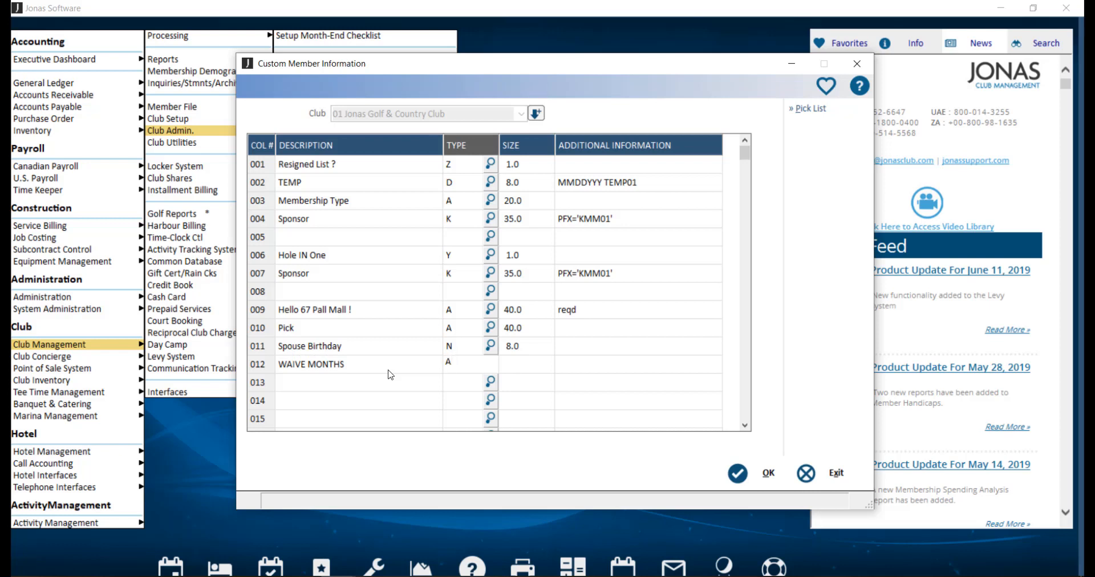
{"action": "left_click", "coordinate": [525, 364]}
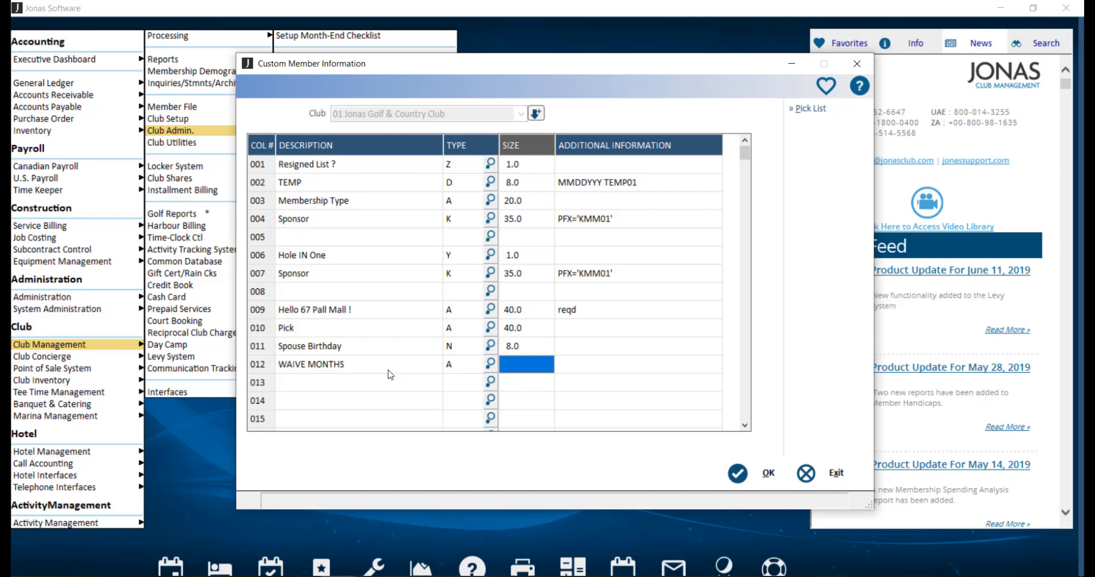
{"action": "type", "text": "5"}
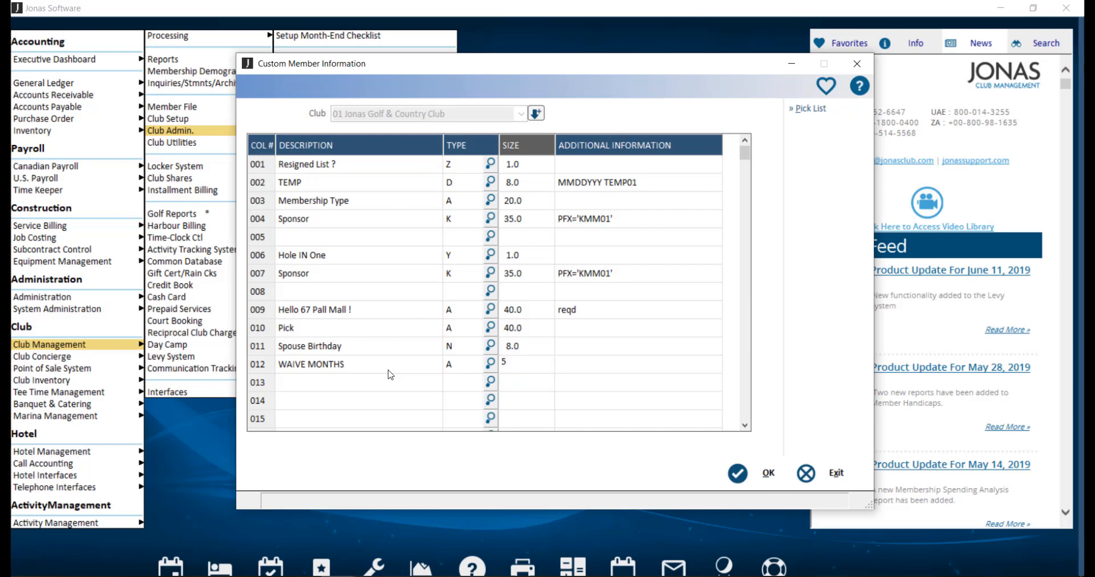
{"action": "left_click", "coordinate": [637, 364]}
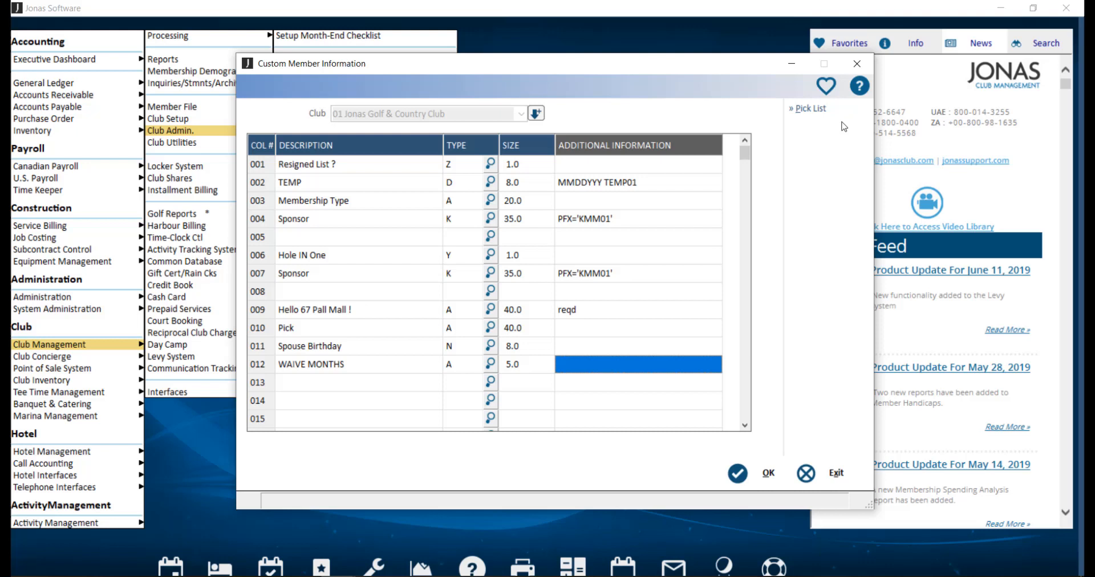
{"action": "mouse_move", "coordinate": [695, 290]}
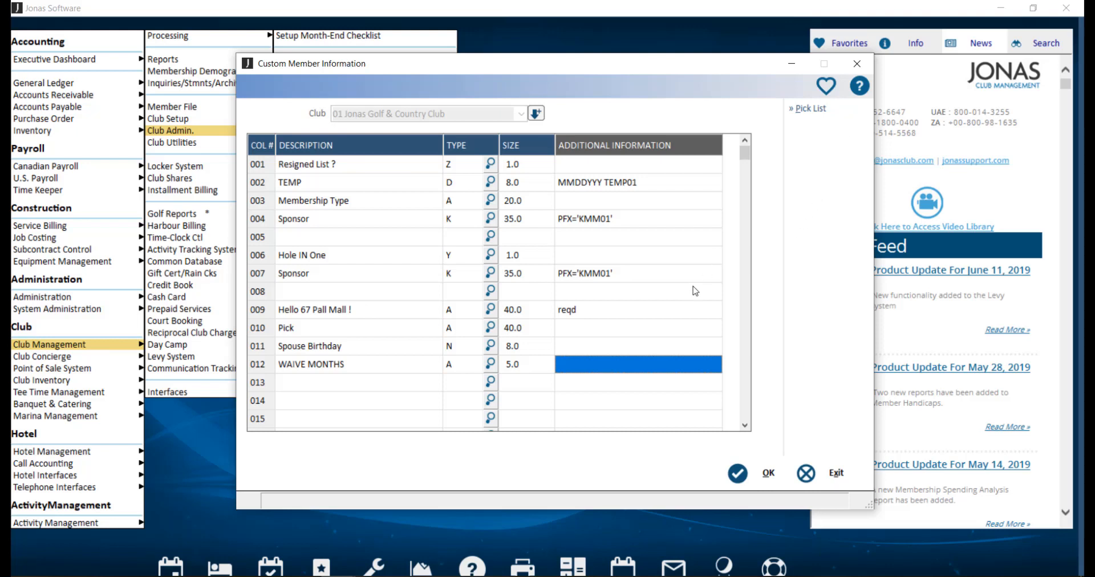
Bring up the Pick List window to review its values.
{"action": "left_click", "coordinate": [638, 327]}
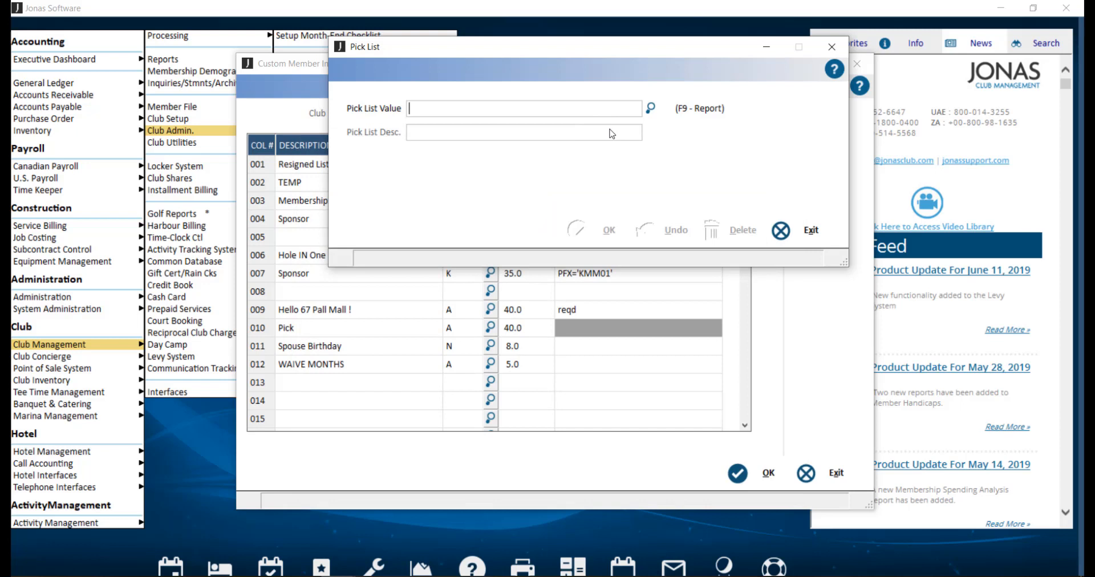
{"action": "mouse_move", "coordinate": [613, 176]}
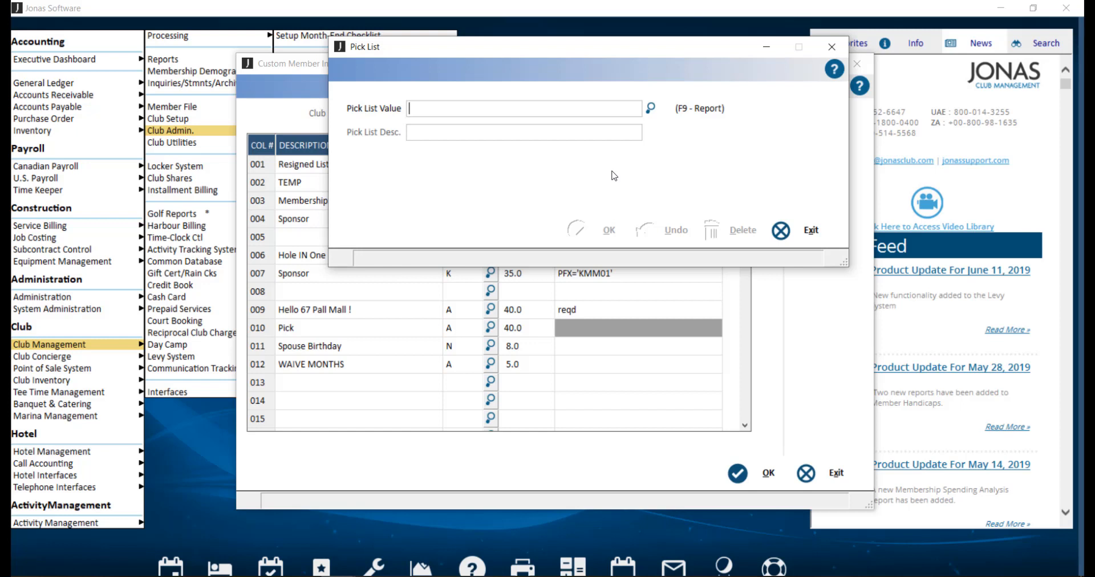
{"action": "mouse_move", "coordinate": [685, 174]}
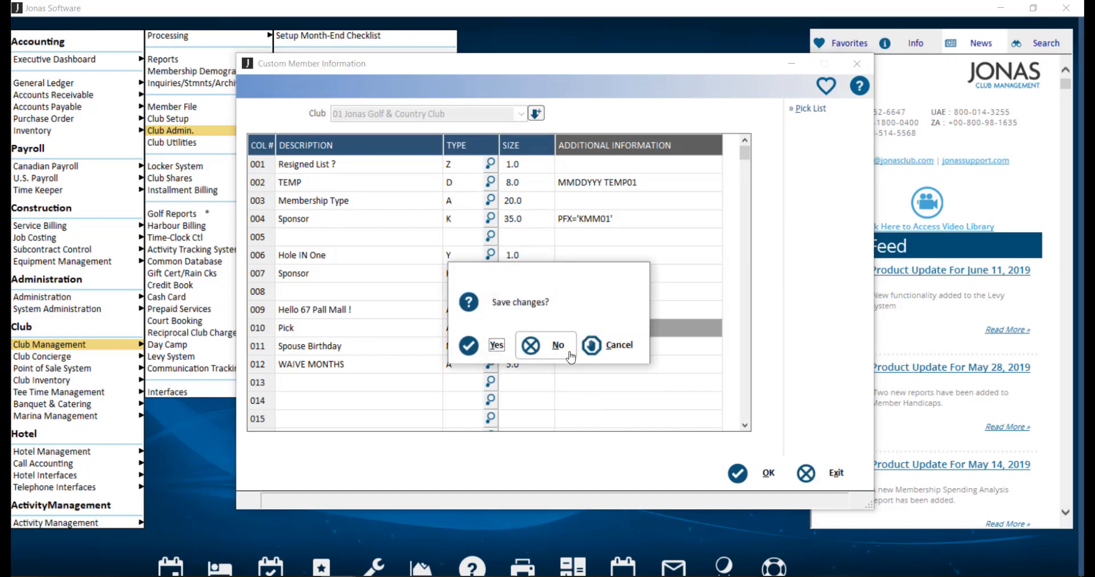
Answer No to the Save changes? prompt, closing the custom member table unsaved.
{"action": "left_click", "coordinate": [558, 345]}
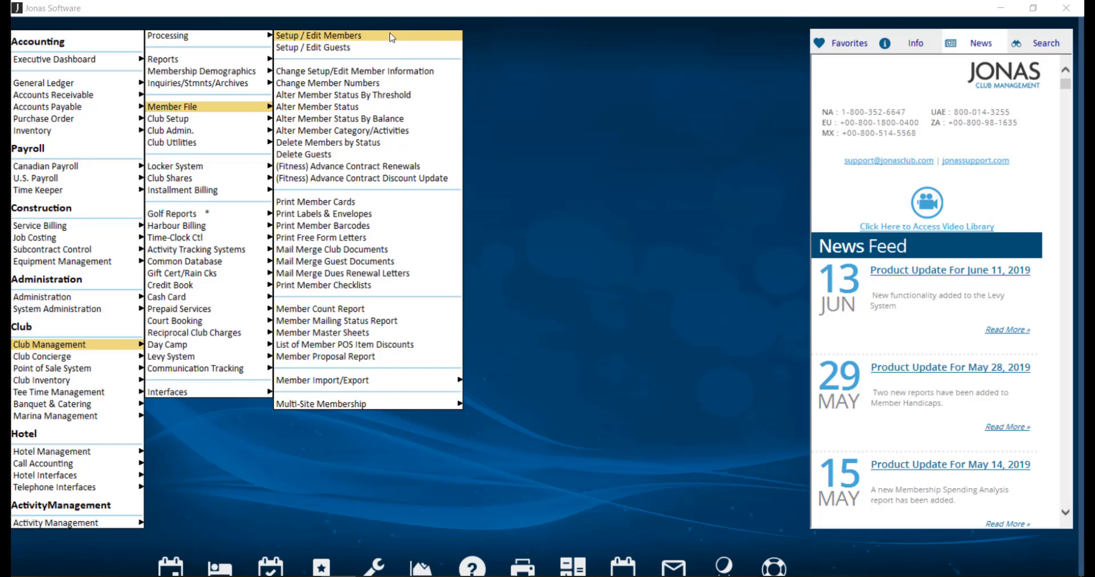
{"action": "left_click", "coordinate": [318, 36]}
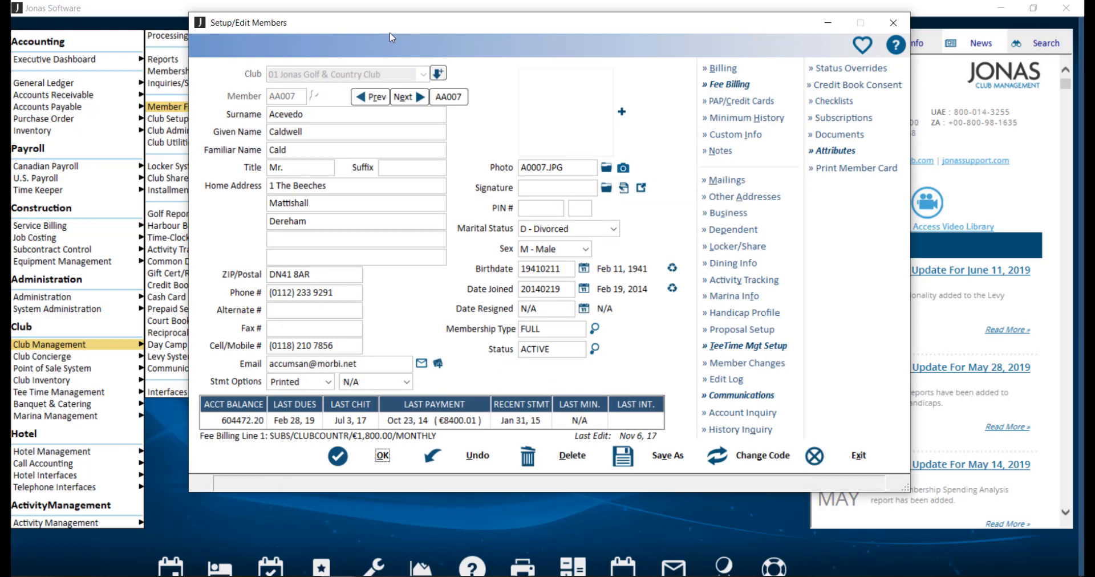
{"action": "mouse_move", "coordinate": [685, 125]}
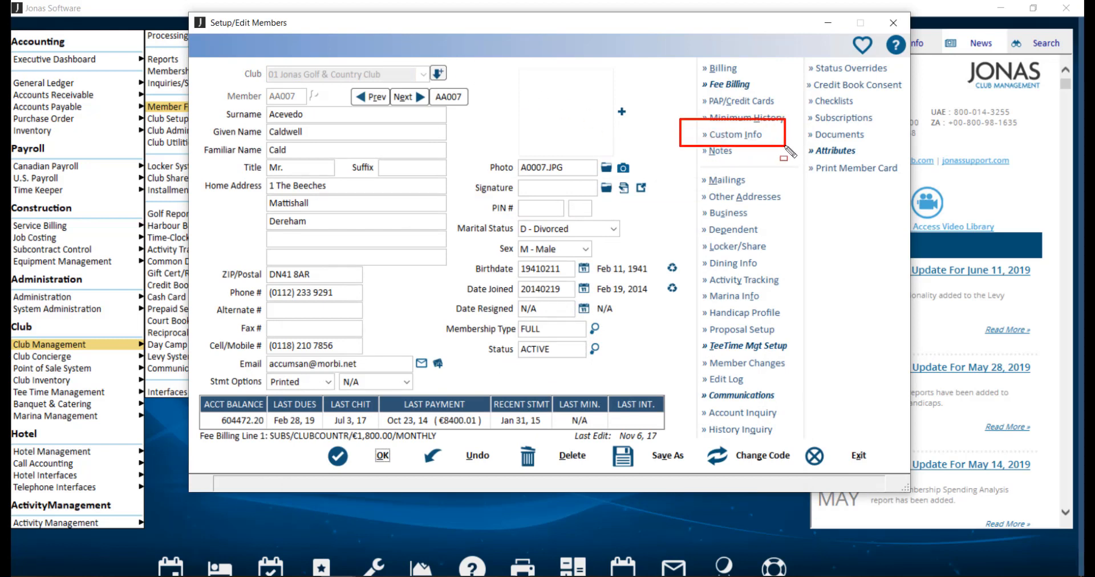
{"action": "left_click", "coordinate": [734, 134]}
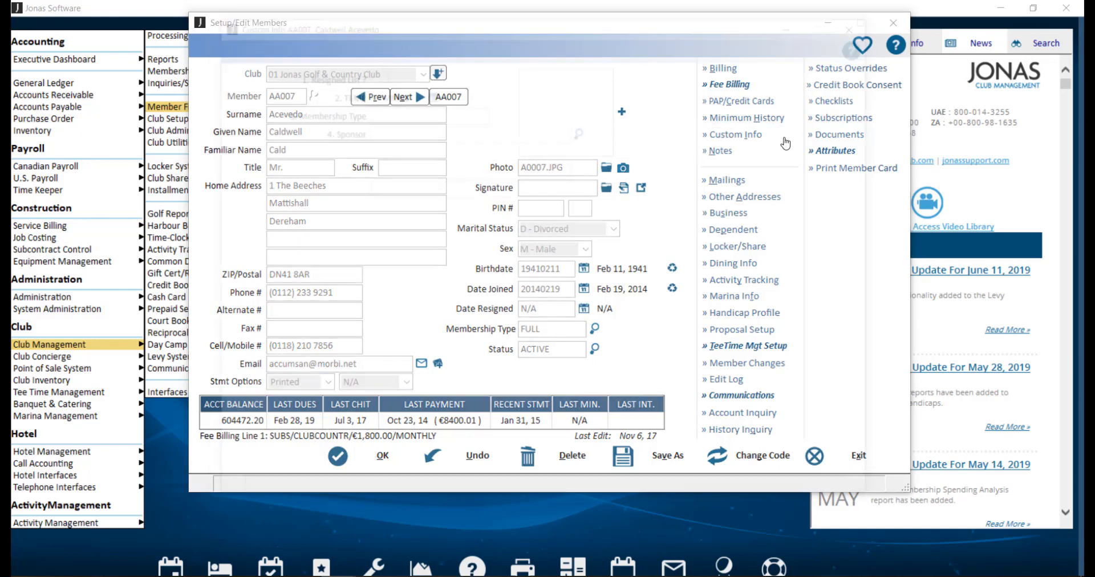
{"action": "left_click", "coordinate": [735, 135]}
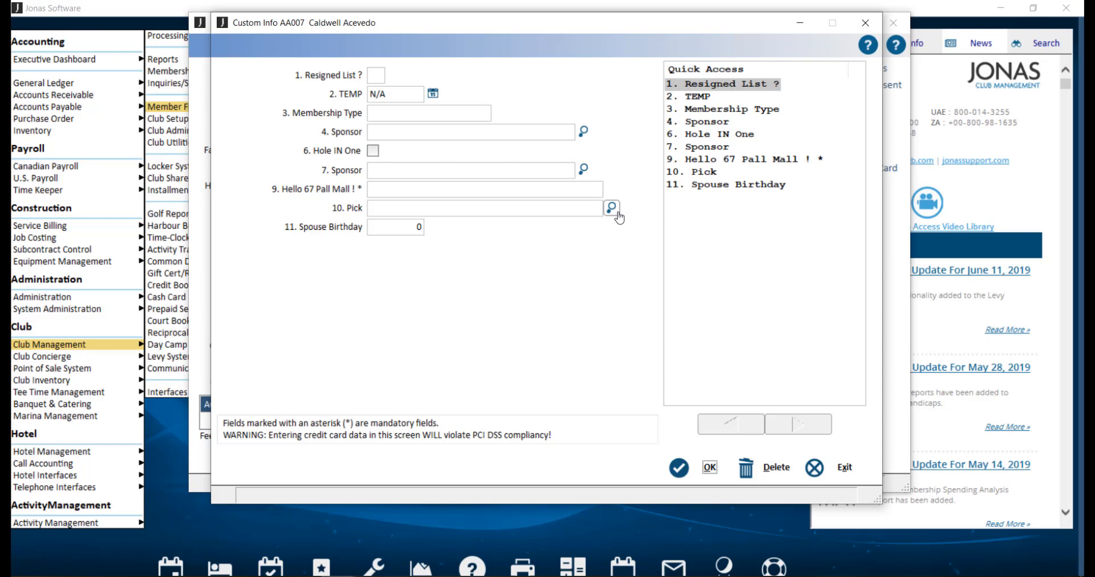
View the Pick field's lookup values, then start the member lookup for the Sponsor field.
{"action": "left_click", "coordinate": [612, 208]}
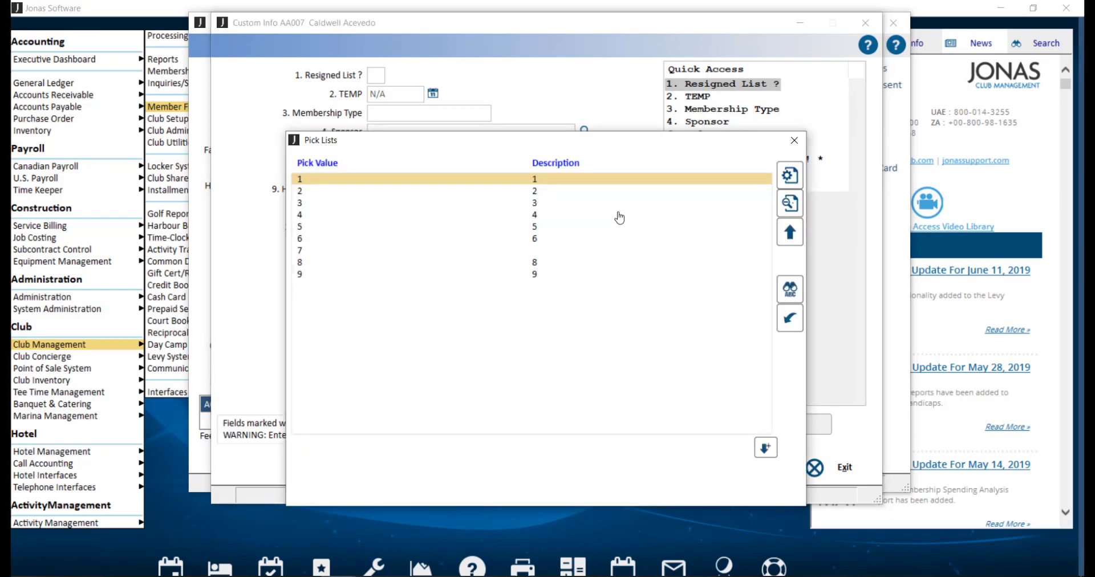
{"action": "mouse_move", "coordinate": [794, 140]}
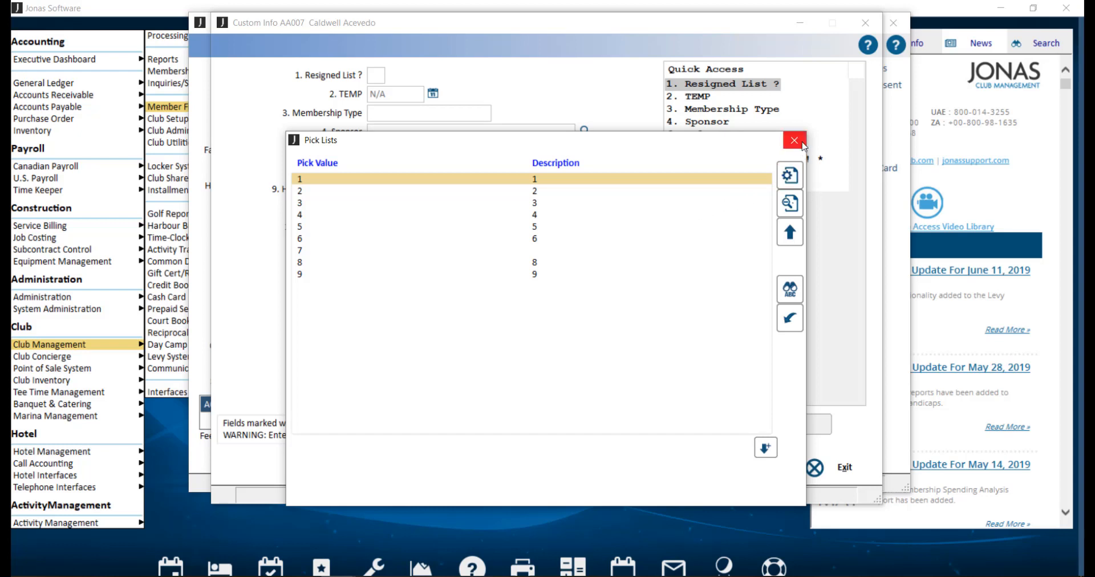
{"action": "left_click", "coordinate": [794, 140]}
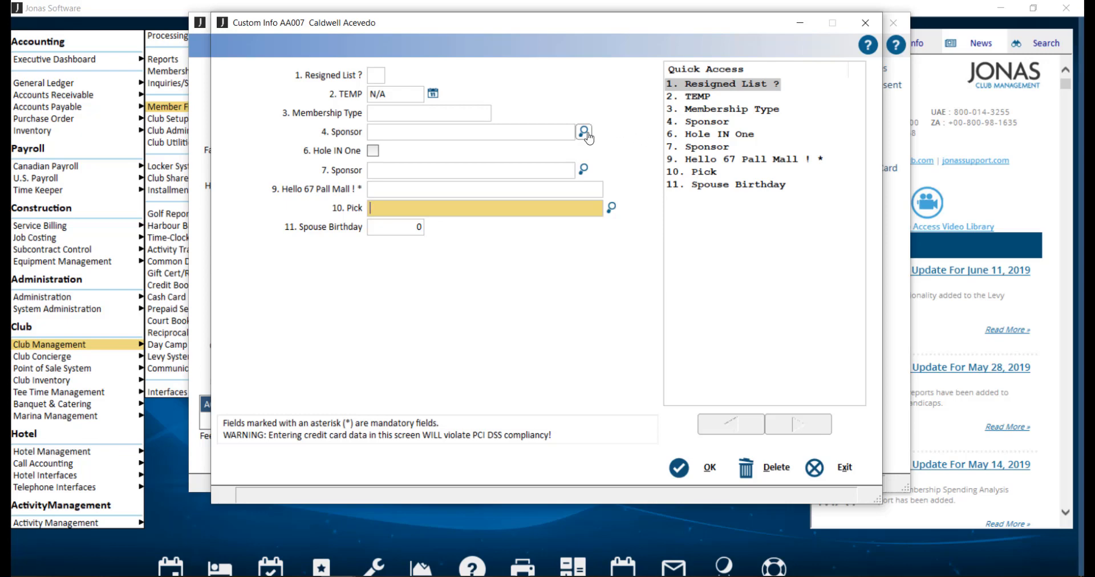
{"action": "left_click", "coordinate": [584, 131]}
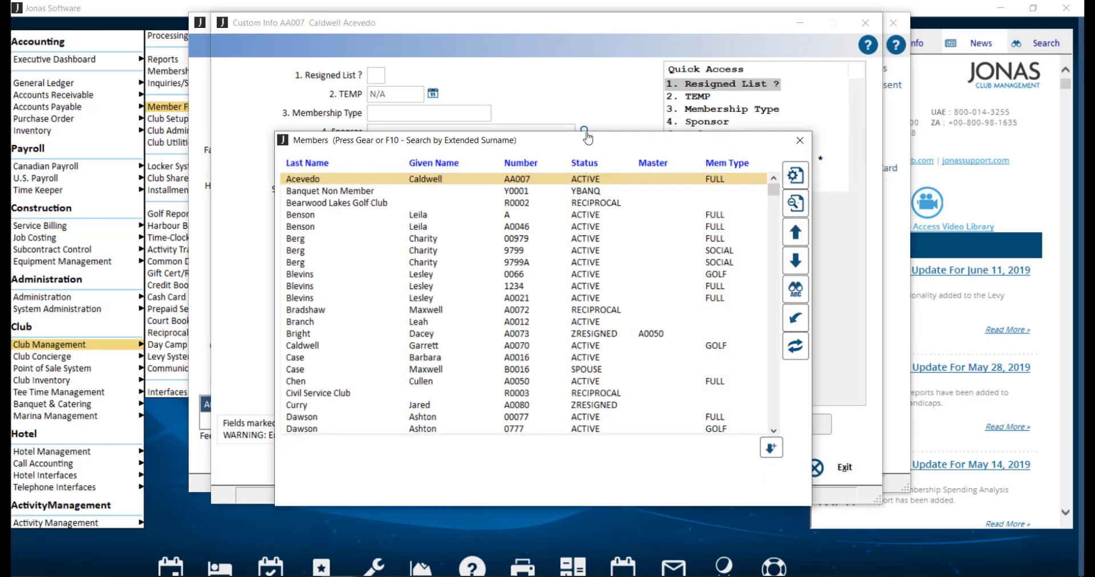